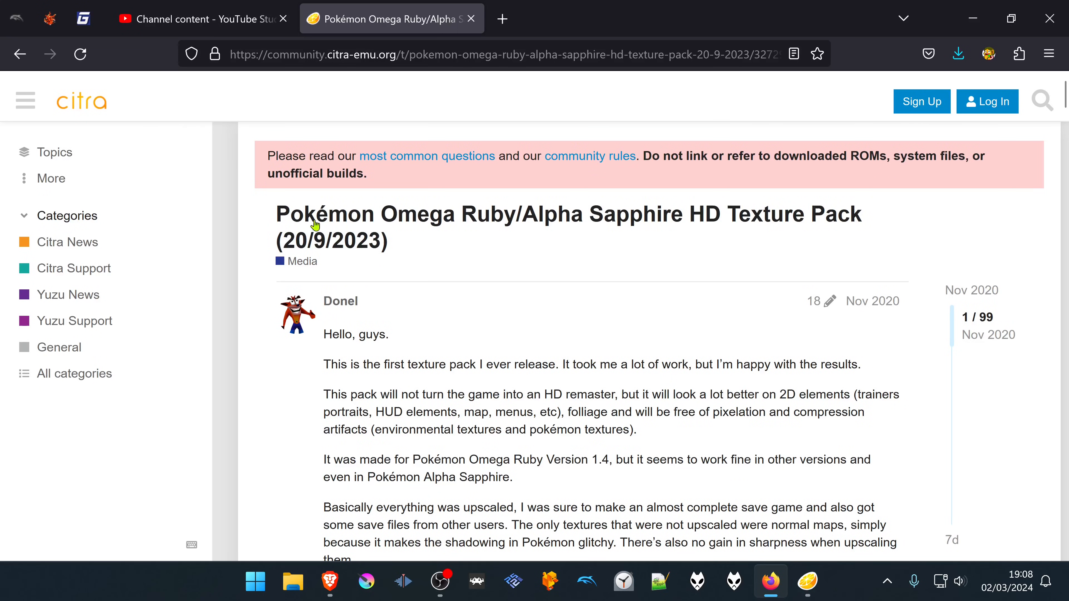
mouse_move(472, 222)
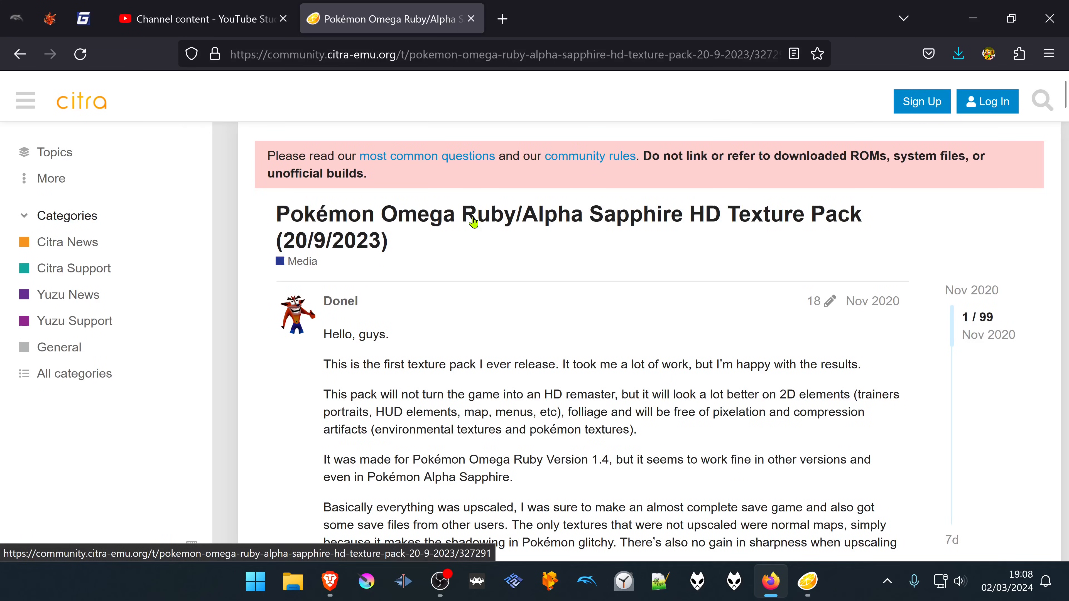
mouse_move(626, 288)
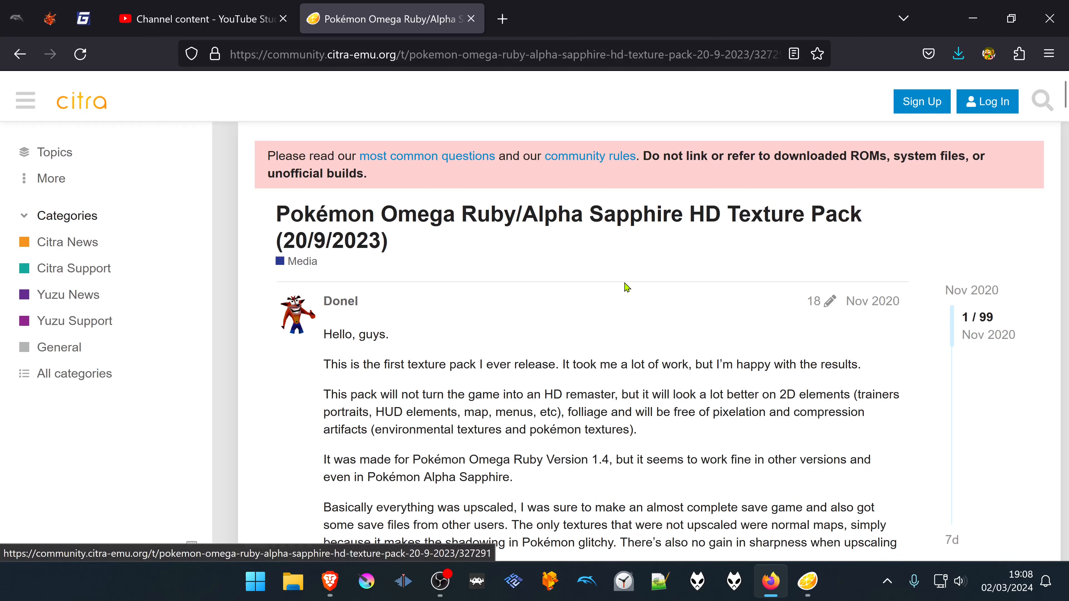
Scroll the forum thread down to its Download Links and Installation Instructions sections.
scroll(down, 3)
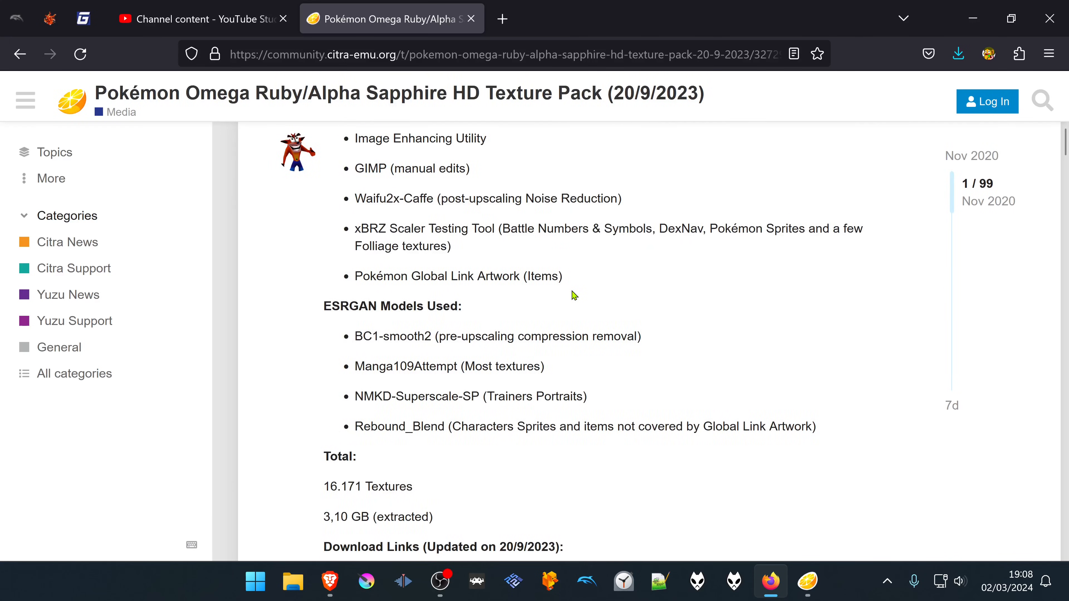
scroll(down, 3)
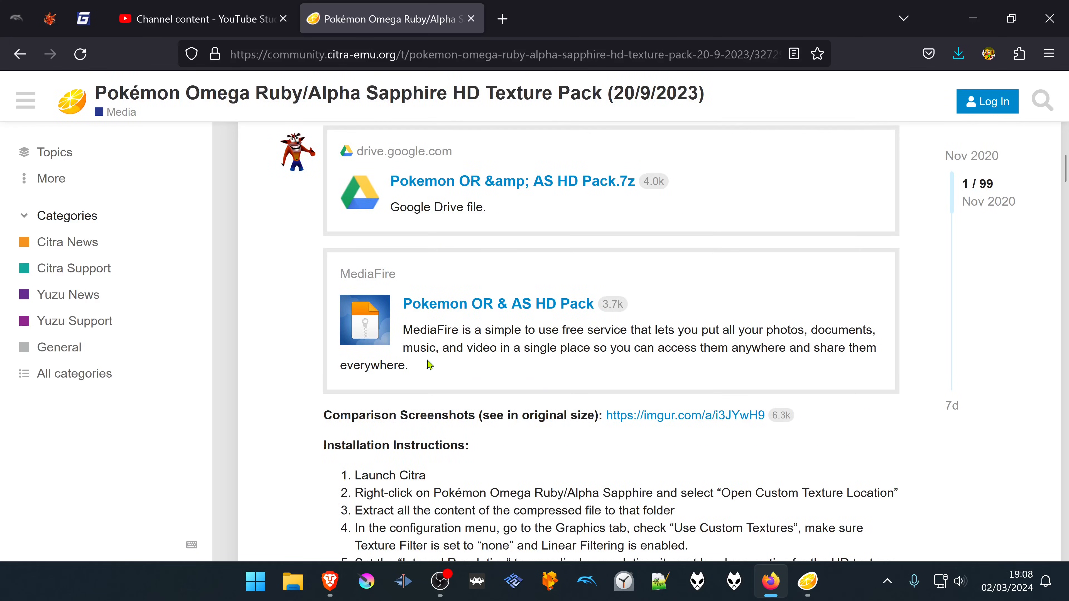
mouse_move(477, 459)
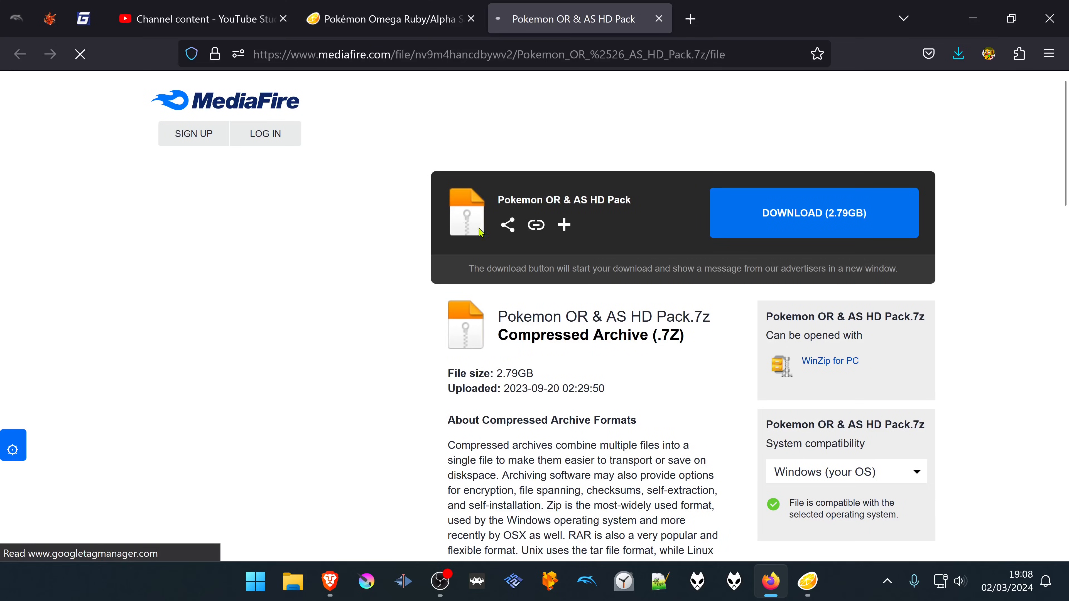
Download the 2.79GB Pokemon OR & AS HD Pack.7z archive and save it to the Desktop.
click(813, 213)
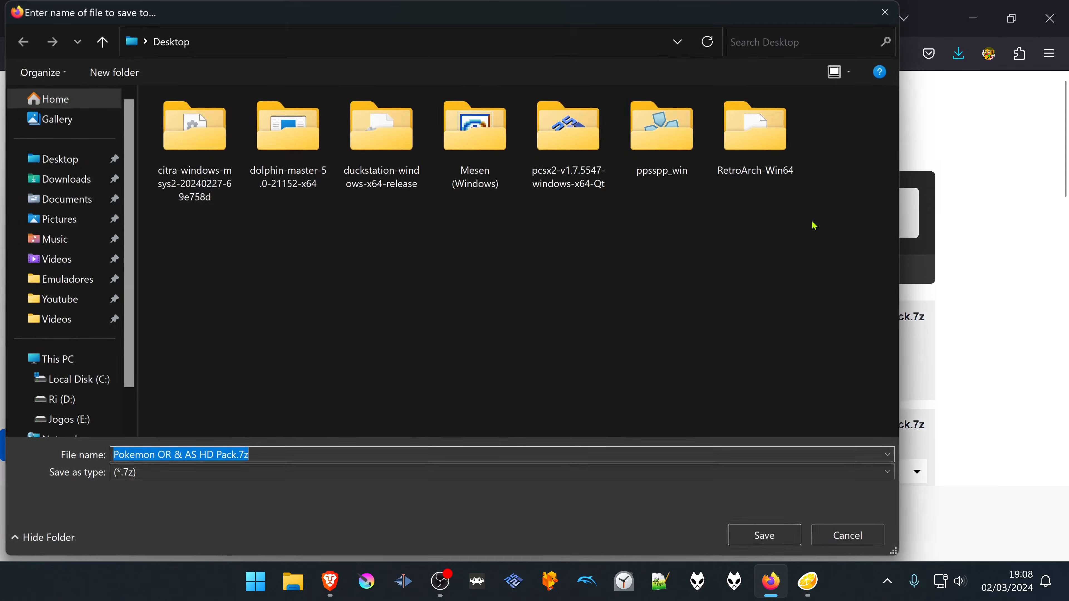
click(763, 535)
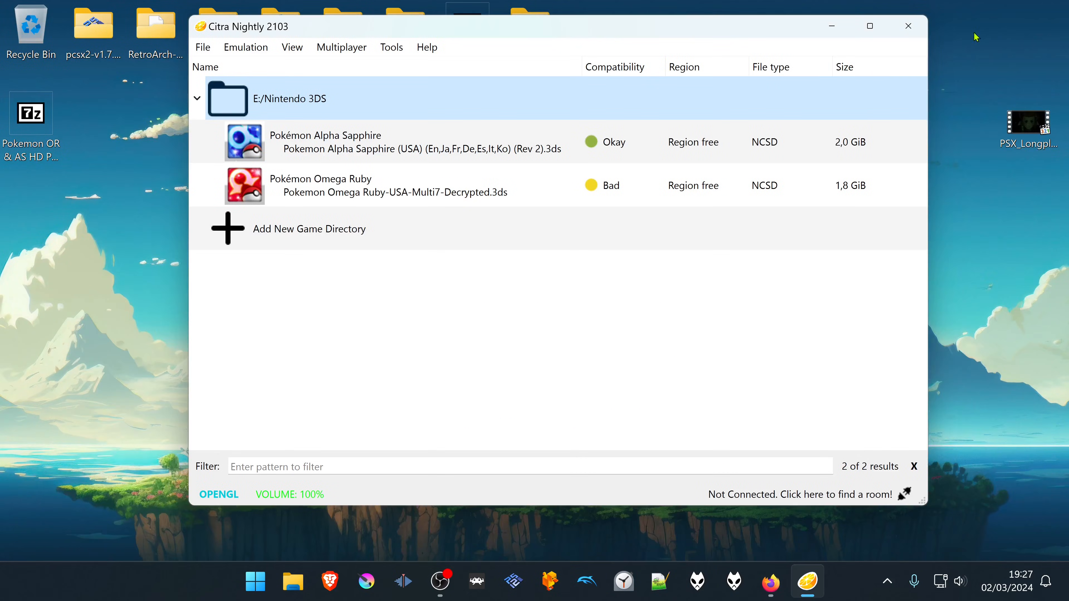
Open Pokémon Omega Ruby's empty custom texture folder from its game-list context menu.
right_click(341, 185)
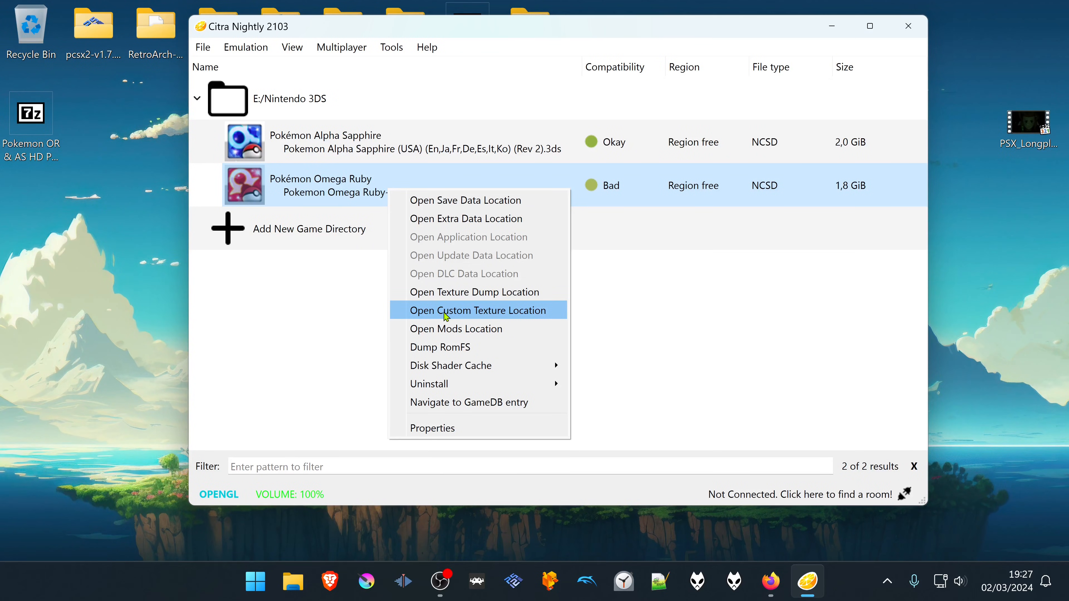
mouse_move(520, 314)
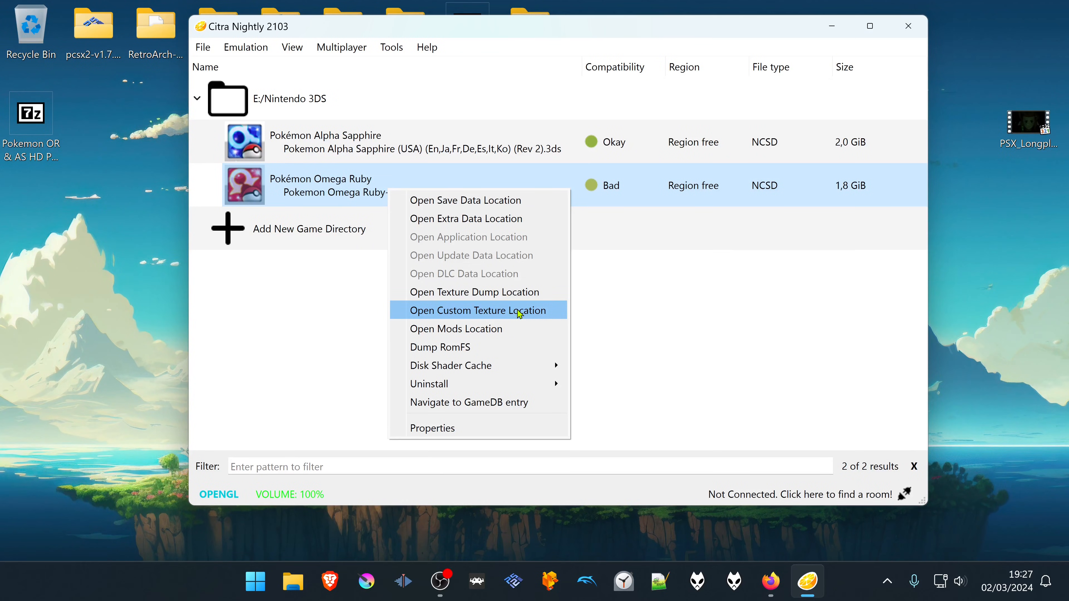
click(479, 310)
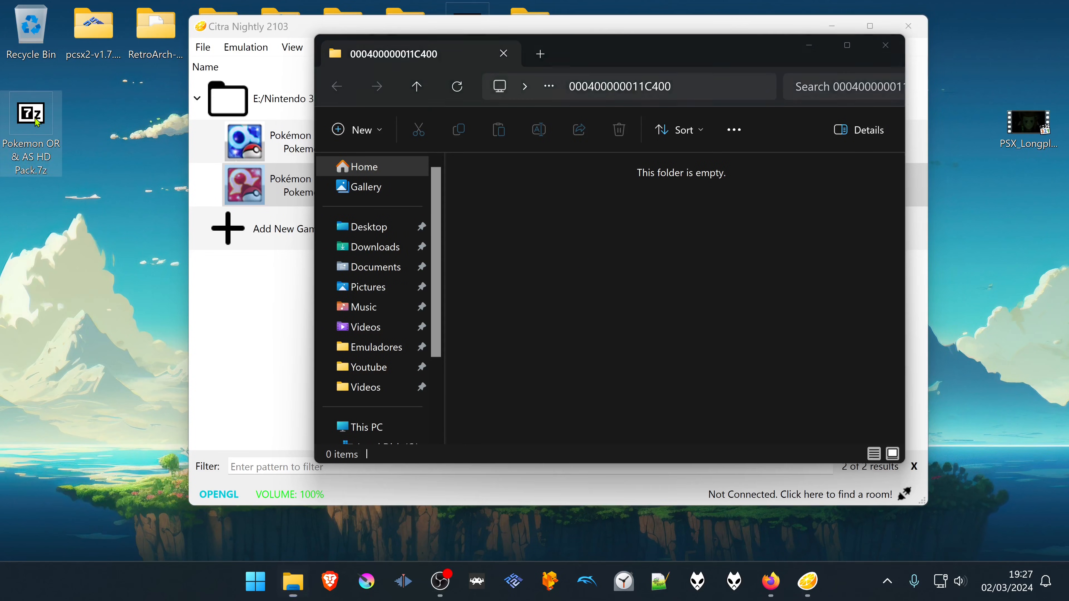
Extract all folders of the HD Pack.7z into Omega Ruby's custom texture folder and return to Citra.
double_click(31, 113)
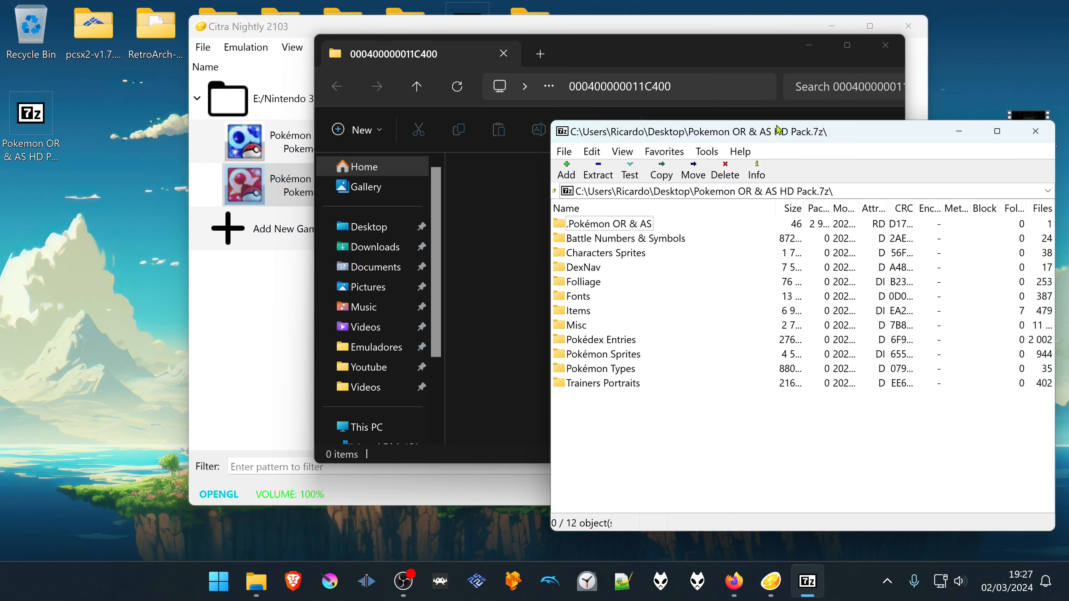
drag(750, 132, 749, 122)
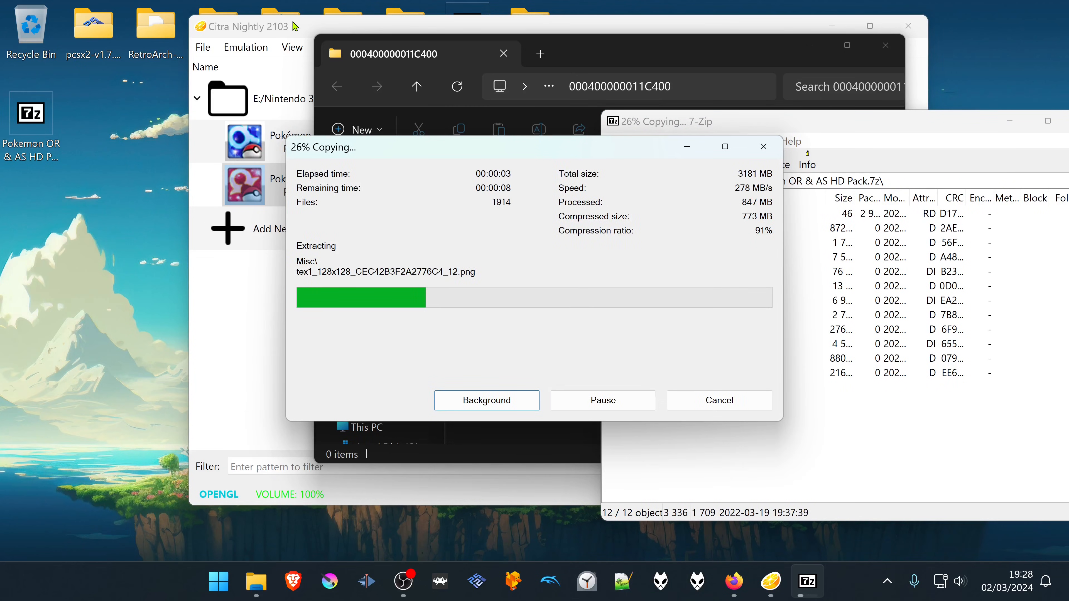
click(246, 47)
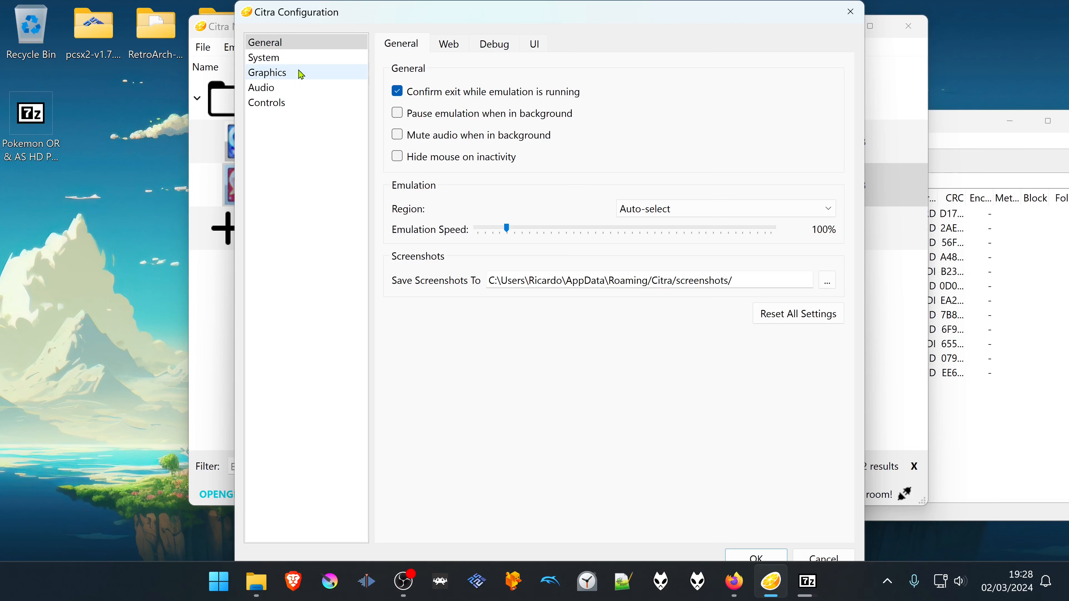
mouse_move(285, 77)
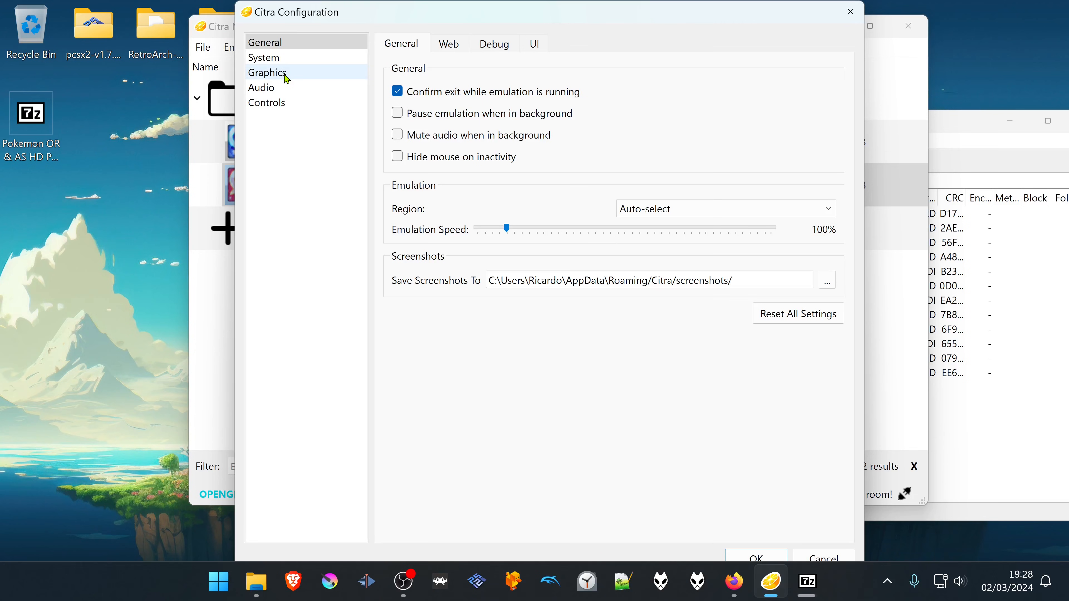
Enable Use Custom Textures in Citra's Graphics settings and confirm with OK.
click(268, 73)
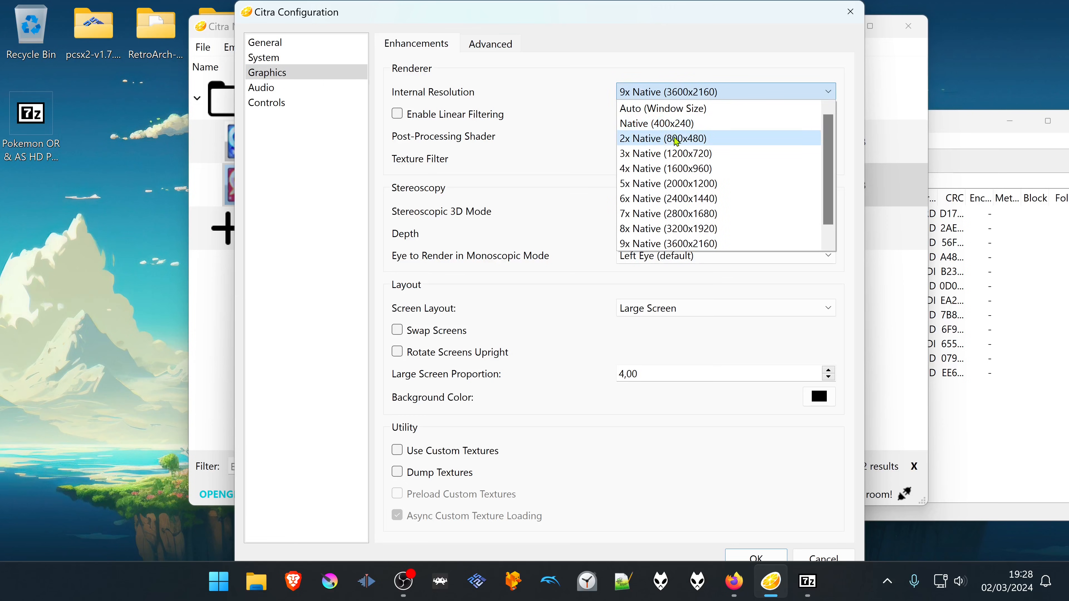
mouse_move(706, 154)
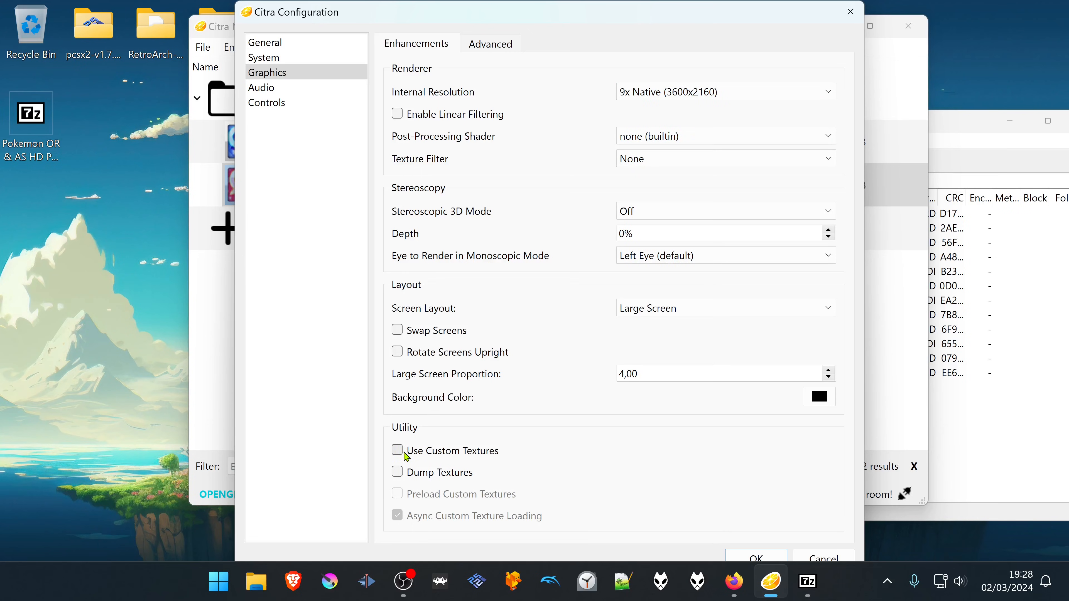
click(397, 450)
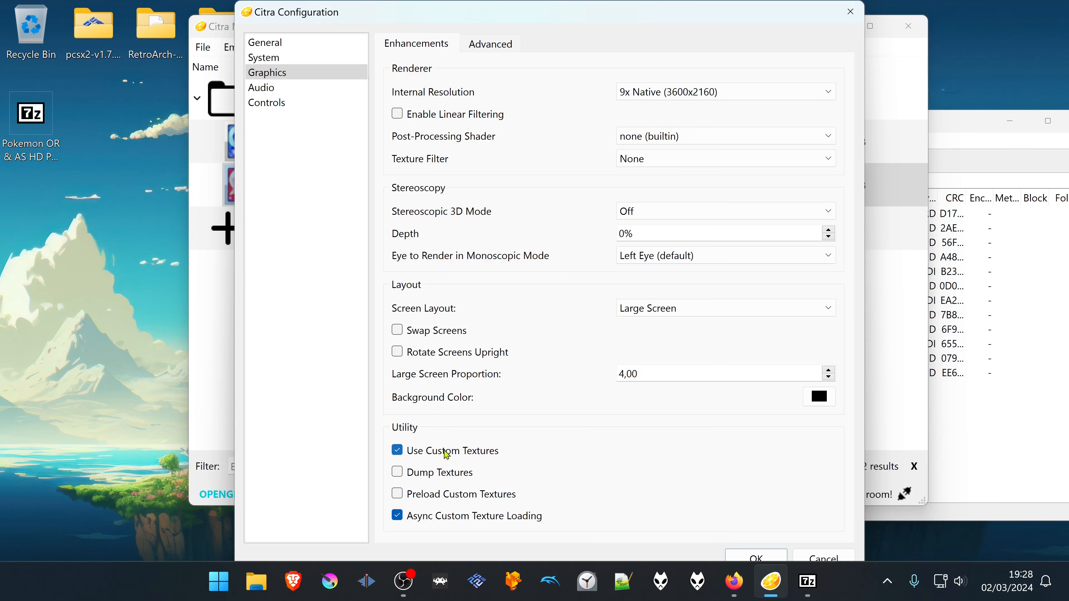
click(755, 559)
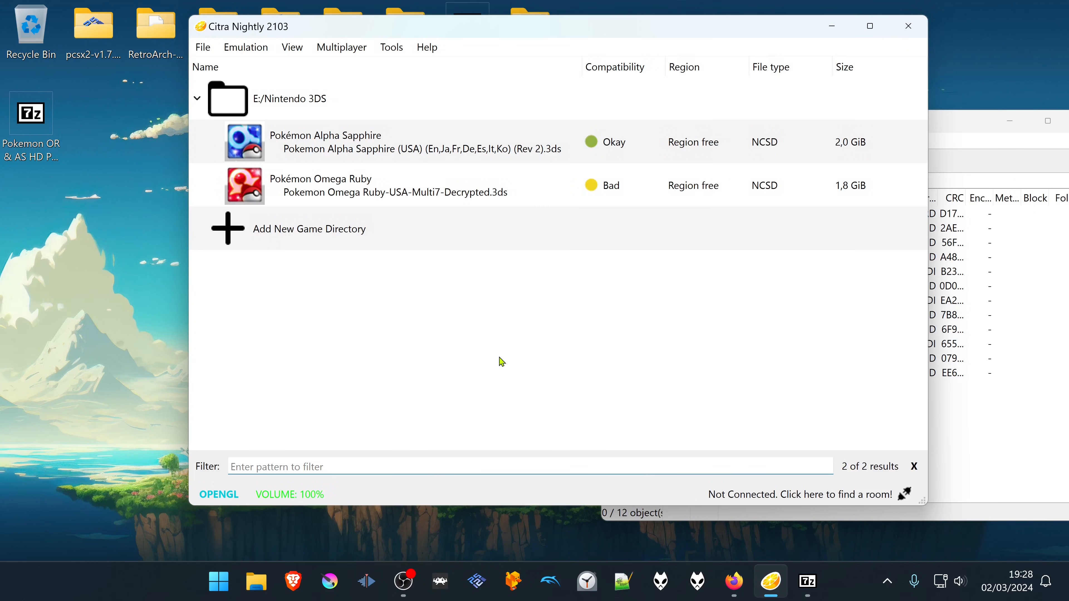
mouse_move(481, 185)
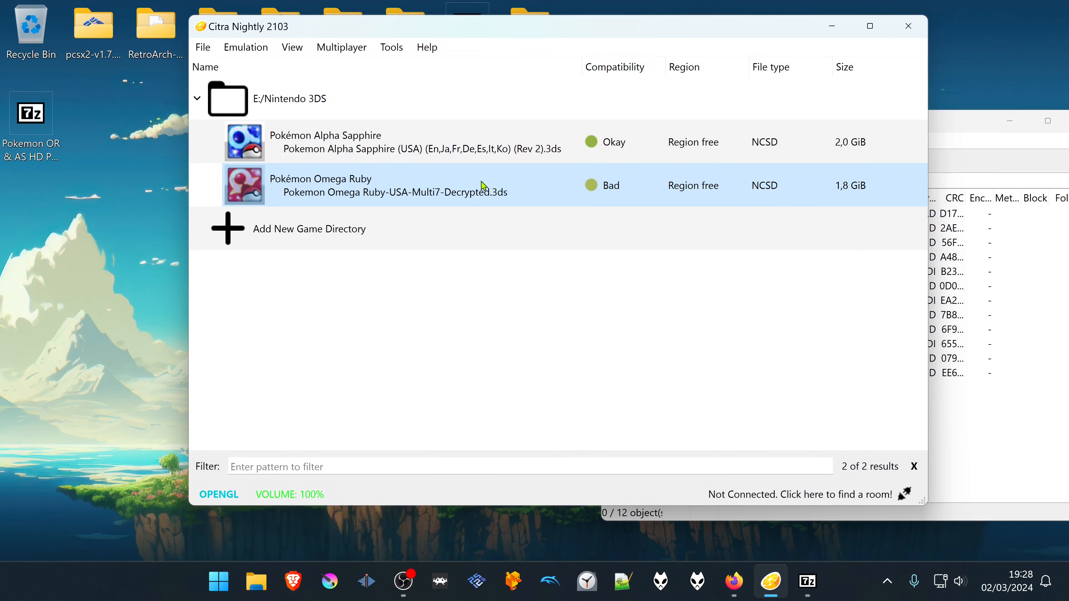
Launch Pokémon Omega Ruby from the Citra game list.
double_click(321, 185)
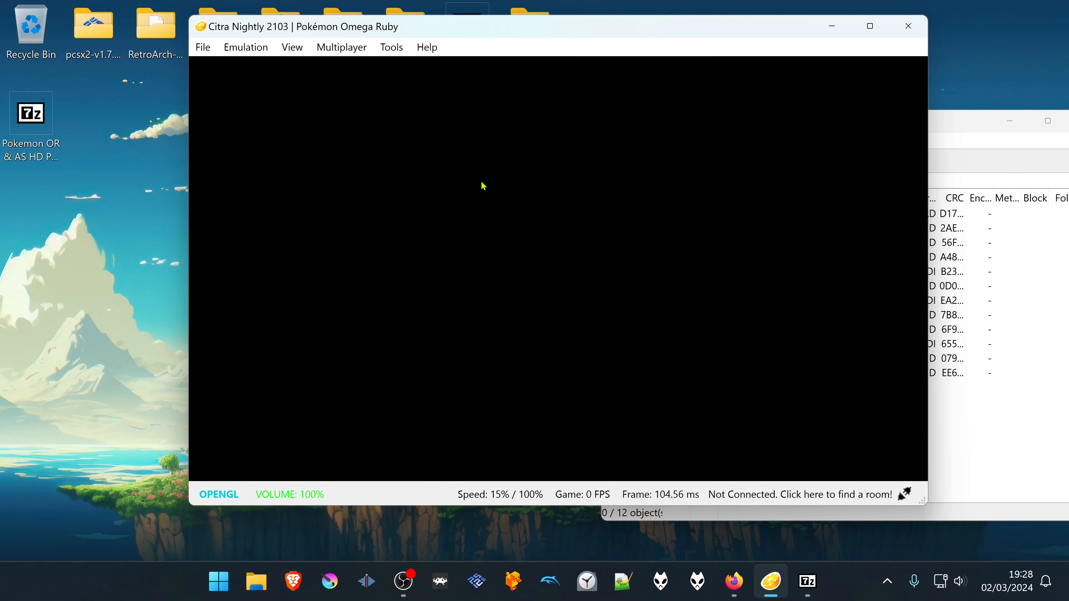